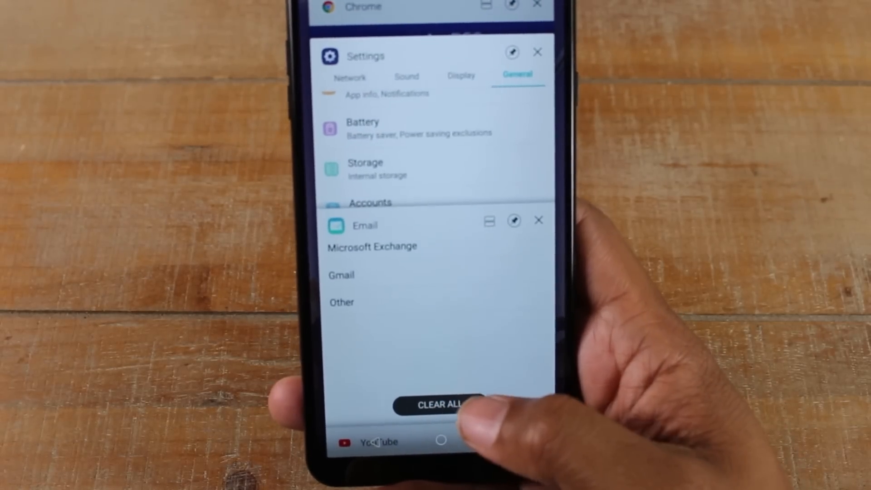
Clear Recents, launch Clock, then clear Recents again and return to the home screen
click(441, 404)
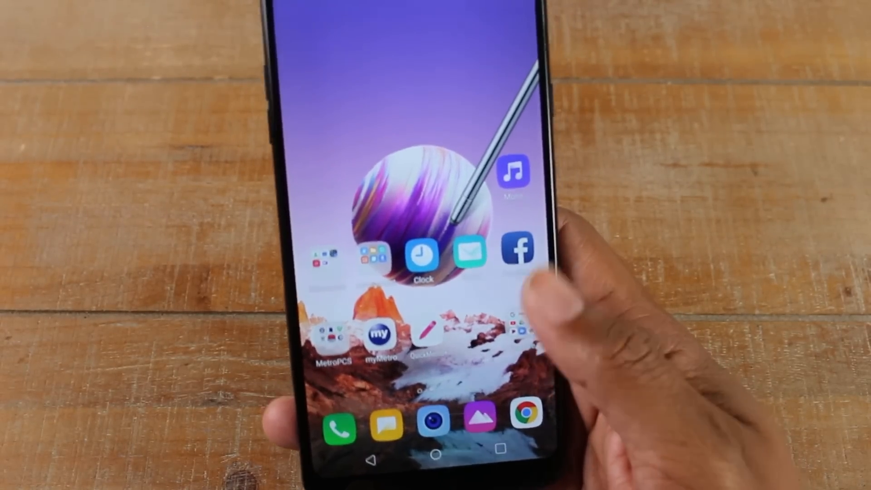
click(516, 247)
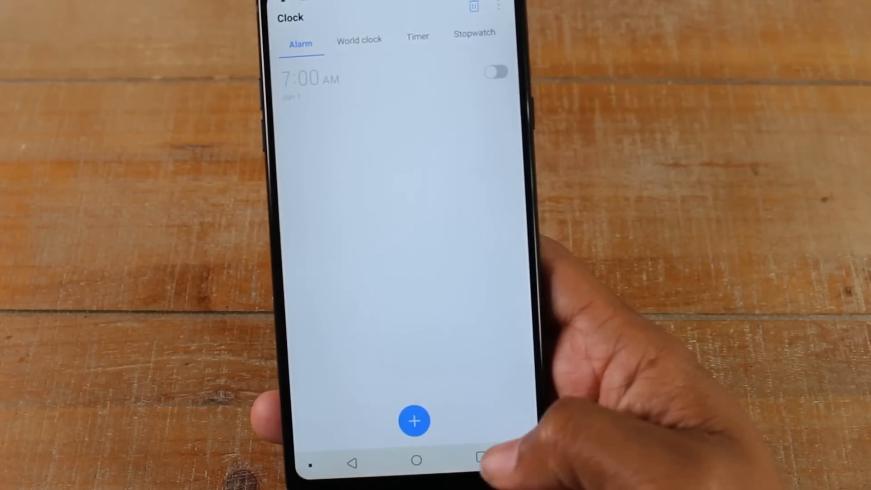
click(486, 459)
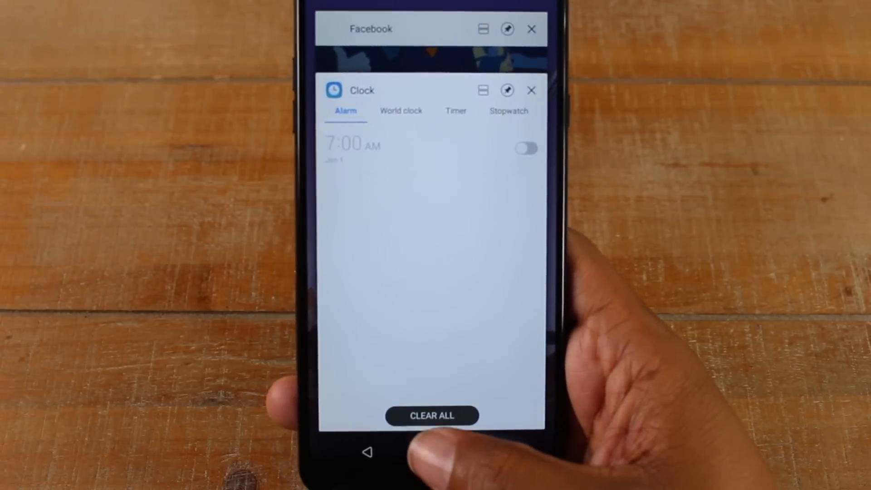
click(433, 416)
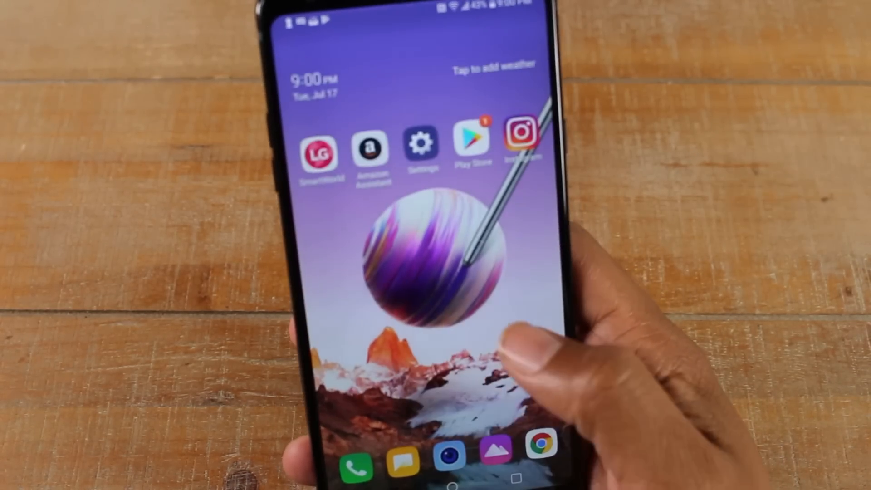
Swipe from the home screen into the Google Discover feed of article cards
click(421, 149)
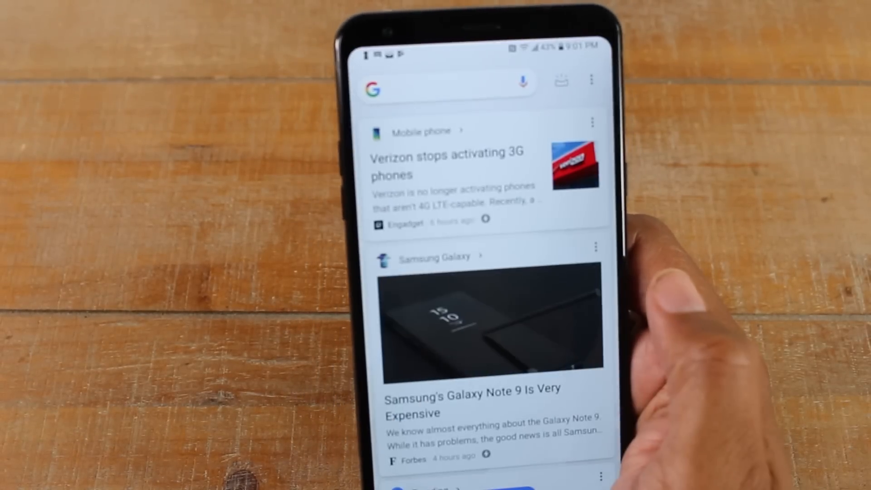
scroll(up, 3)
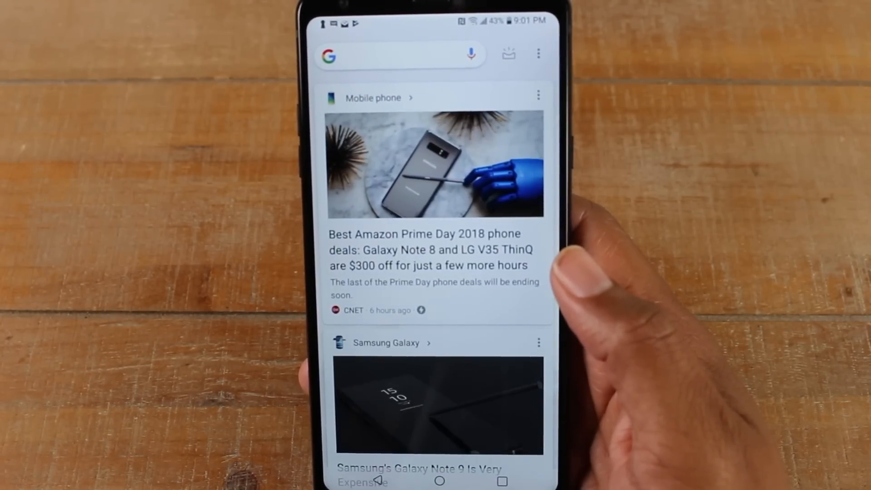
click(419, 480)
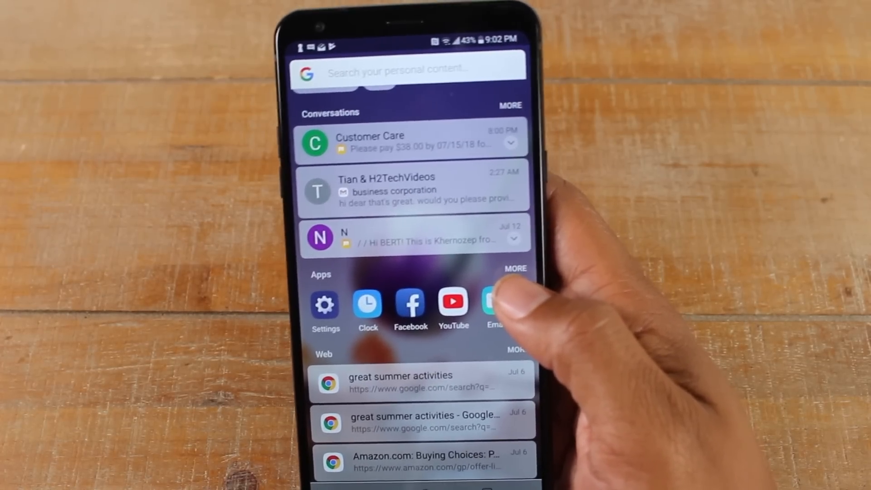
Pull down the search panel showing Conversations, Apps and Web history
click(412, 66)
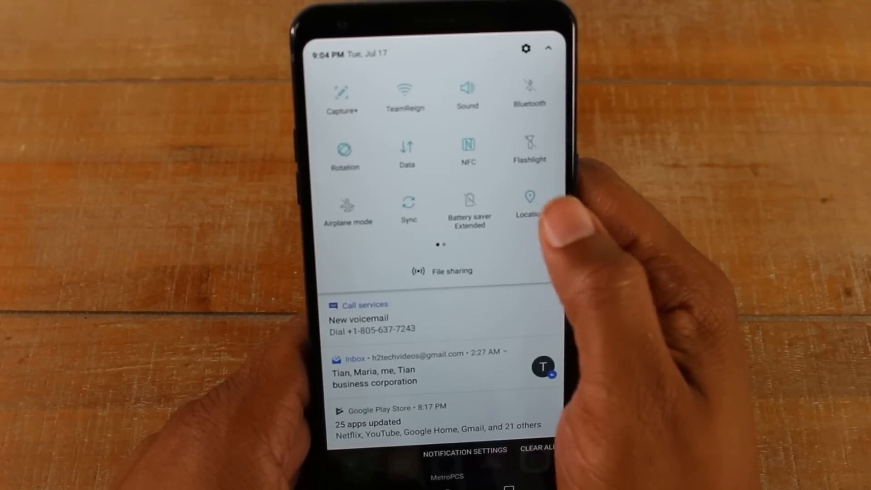
Expand the full Quick Settings panel above the notifications
click(528, 202)
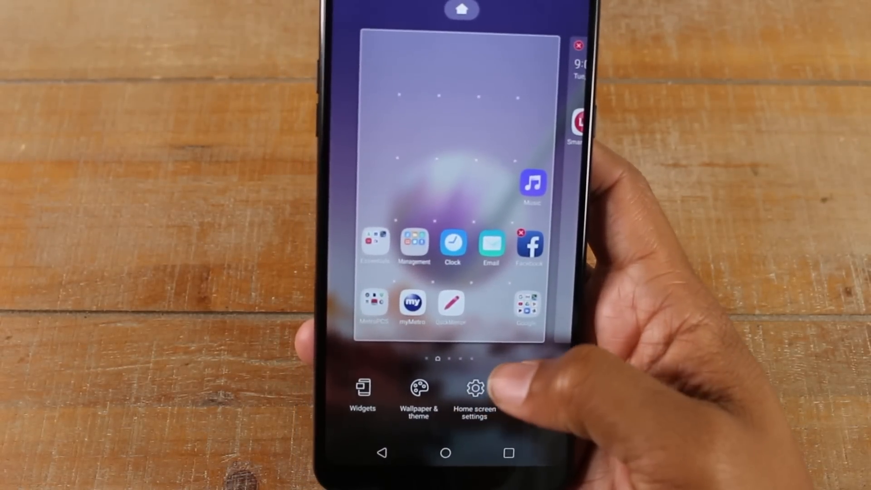
Set Home & app drawer as the default home via Home screen settings > Select Home
click(474, 387)
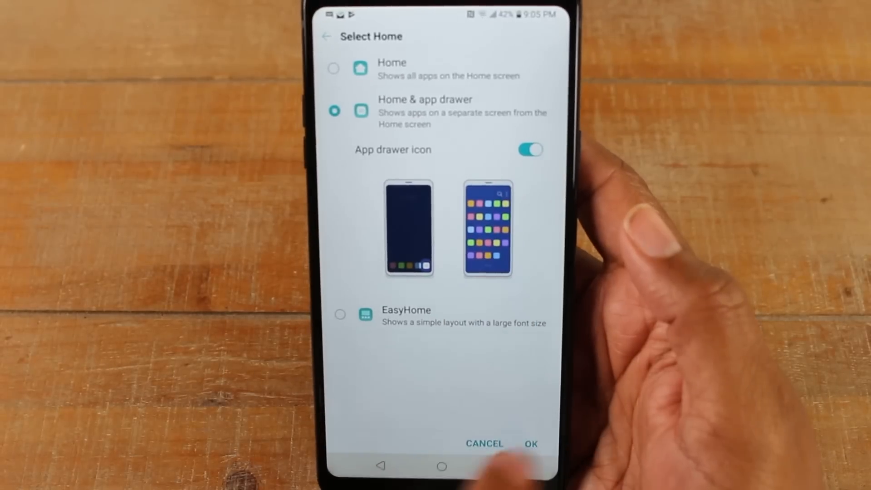
click(530, 444)
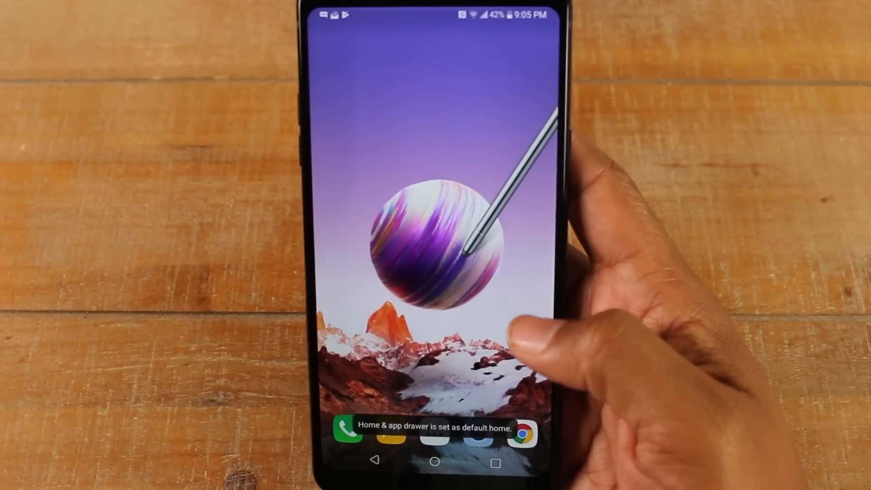